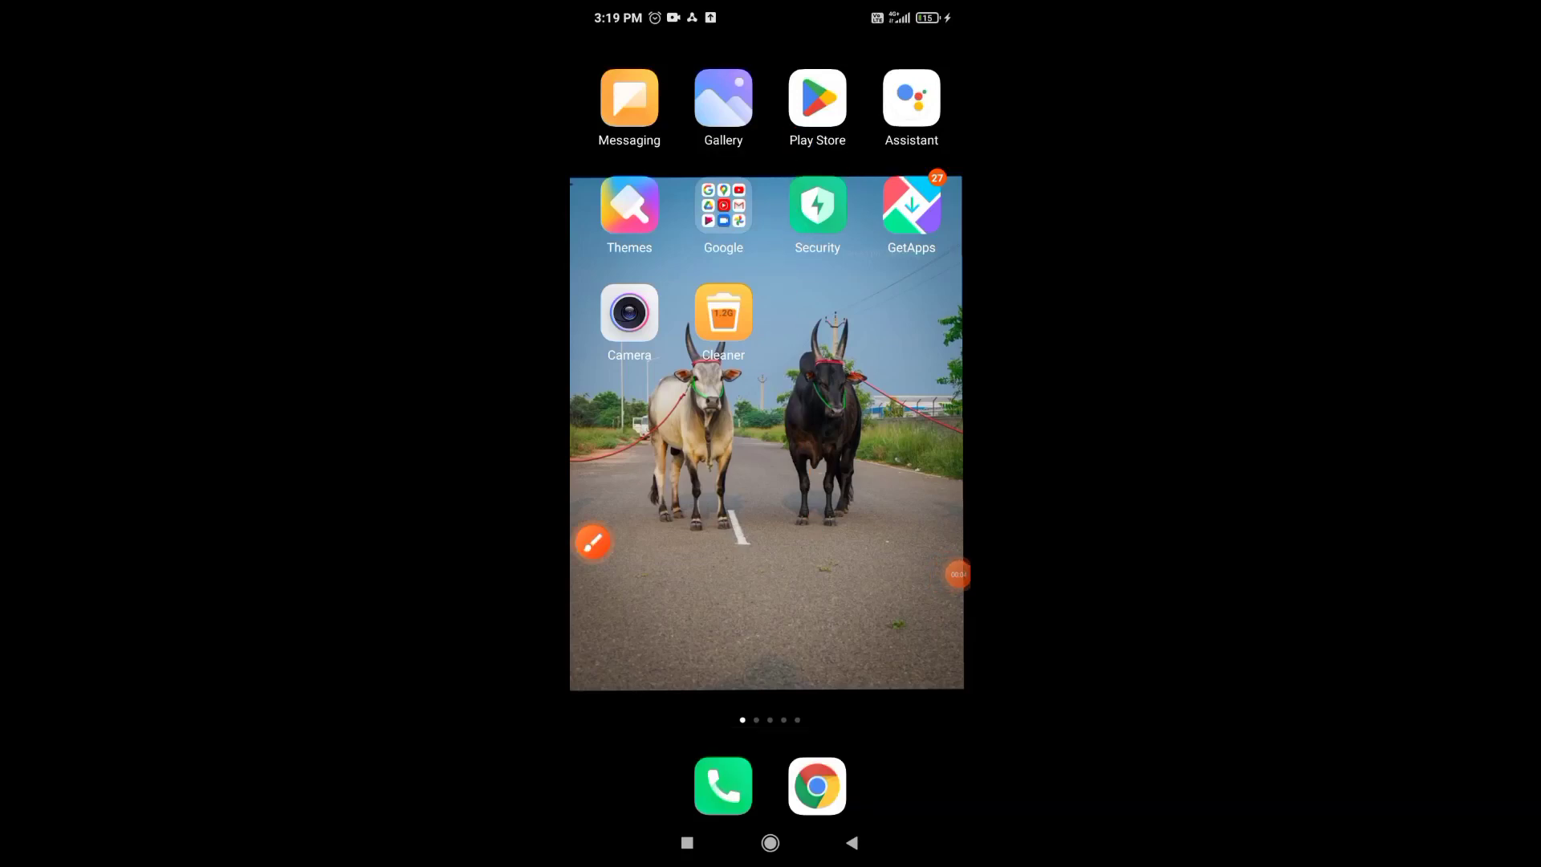
Step: Launch Google Play Store and show the account menu from the profile picture
click(817, 97)
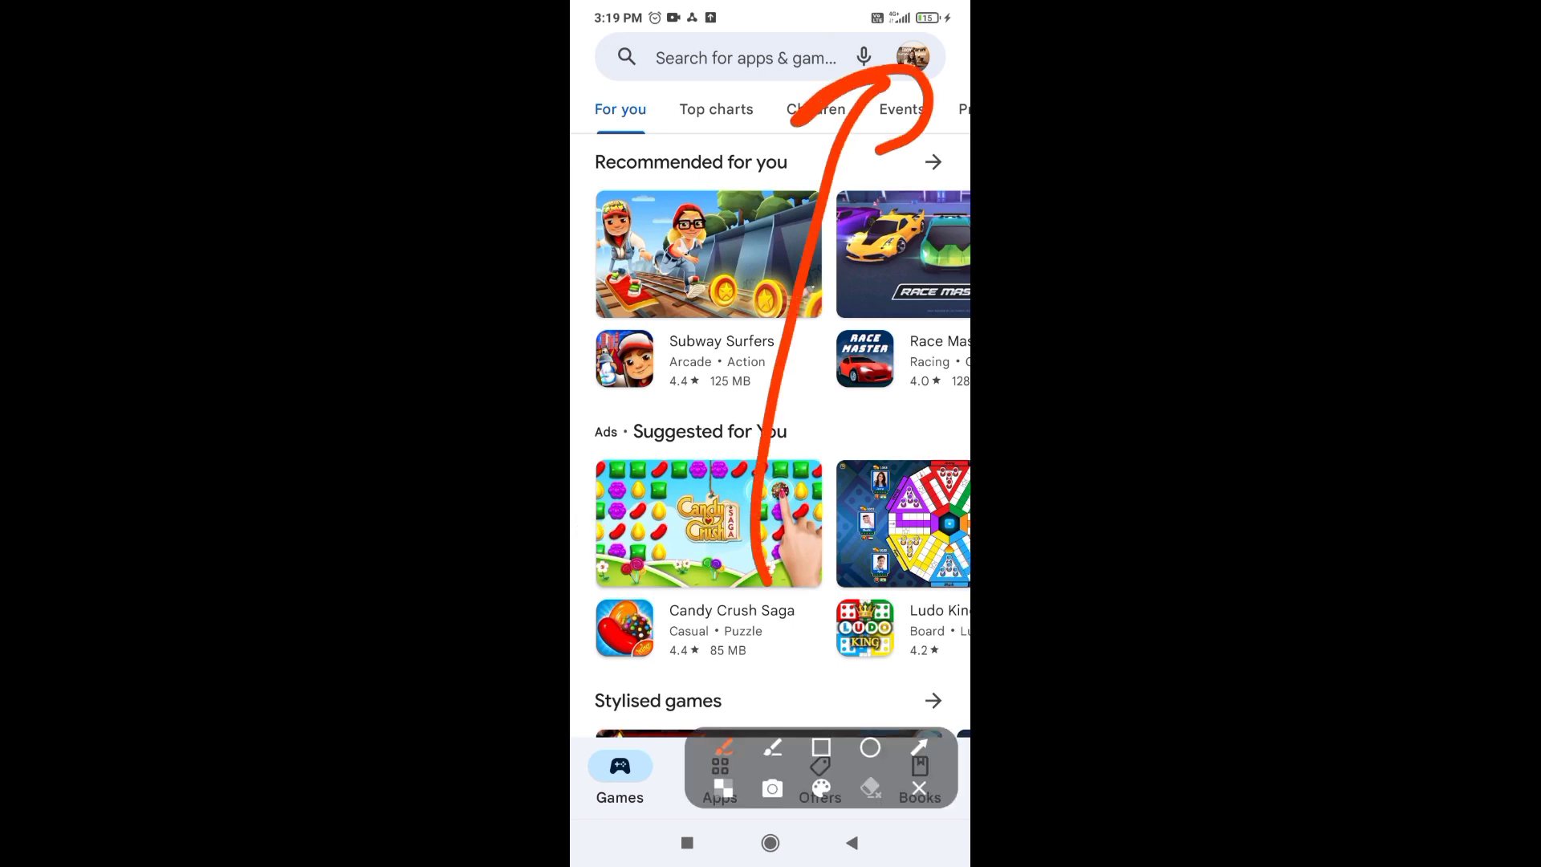
click(910, 57)
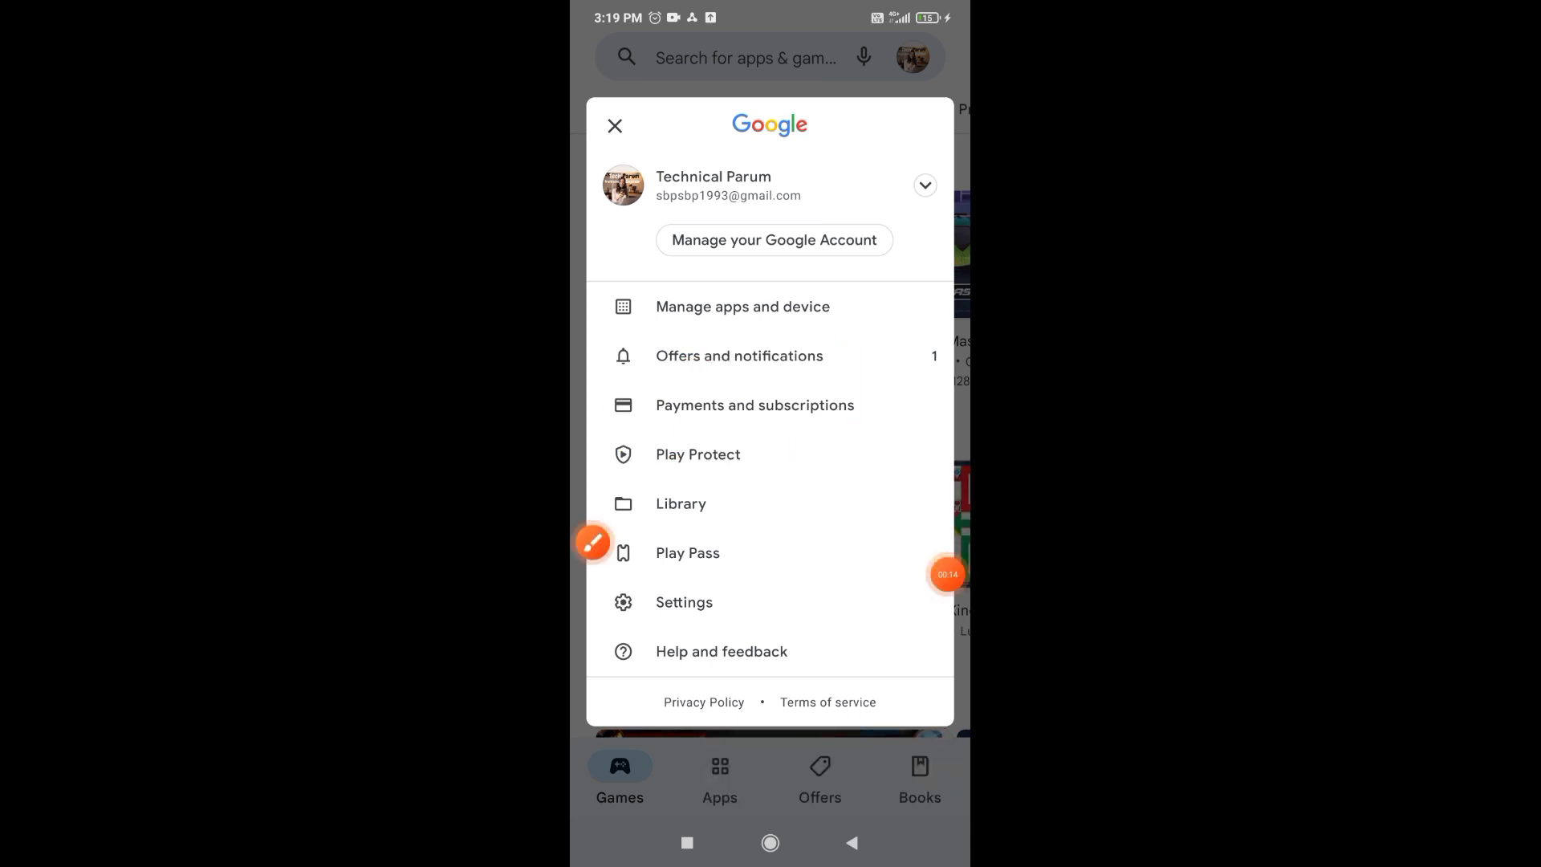
Step: Go through Payments and subscriptions to the saved payment methods page
click(754, 404)
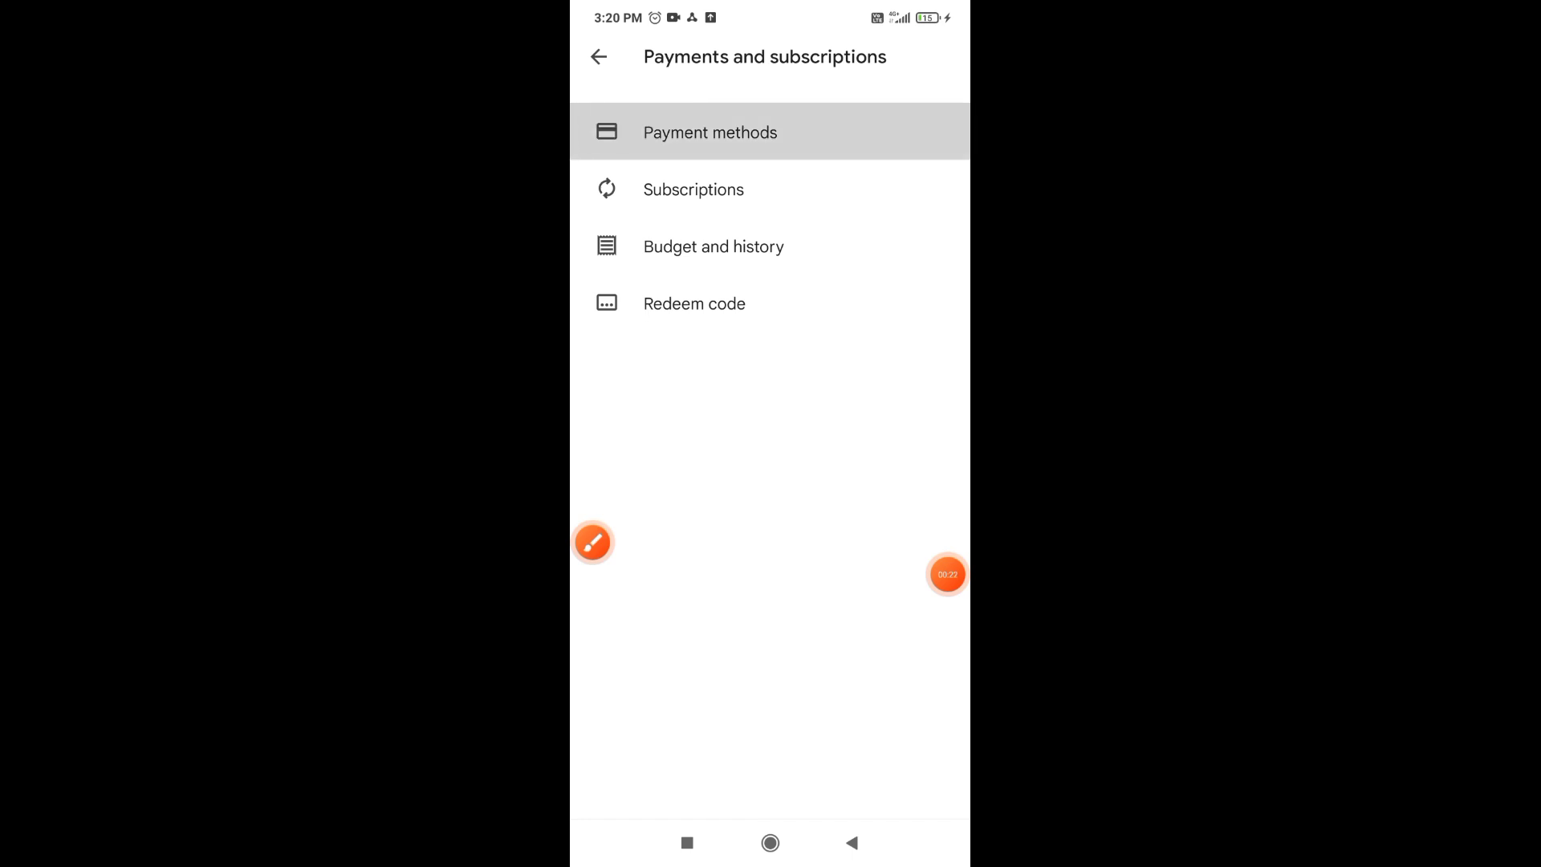
click(709, 132)
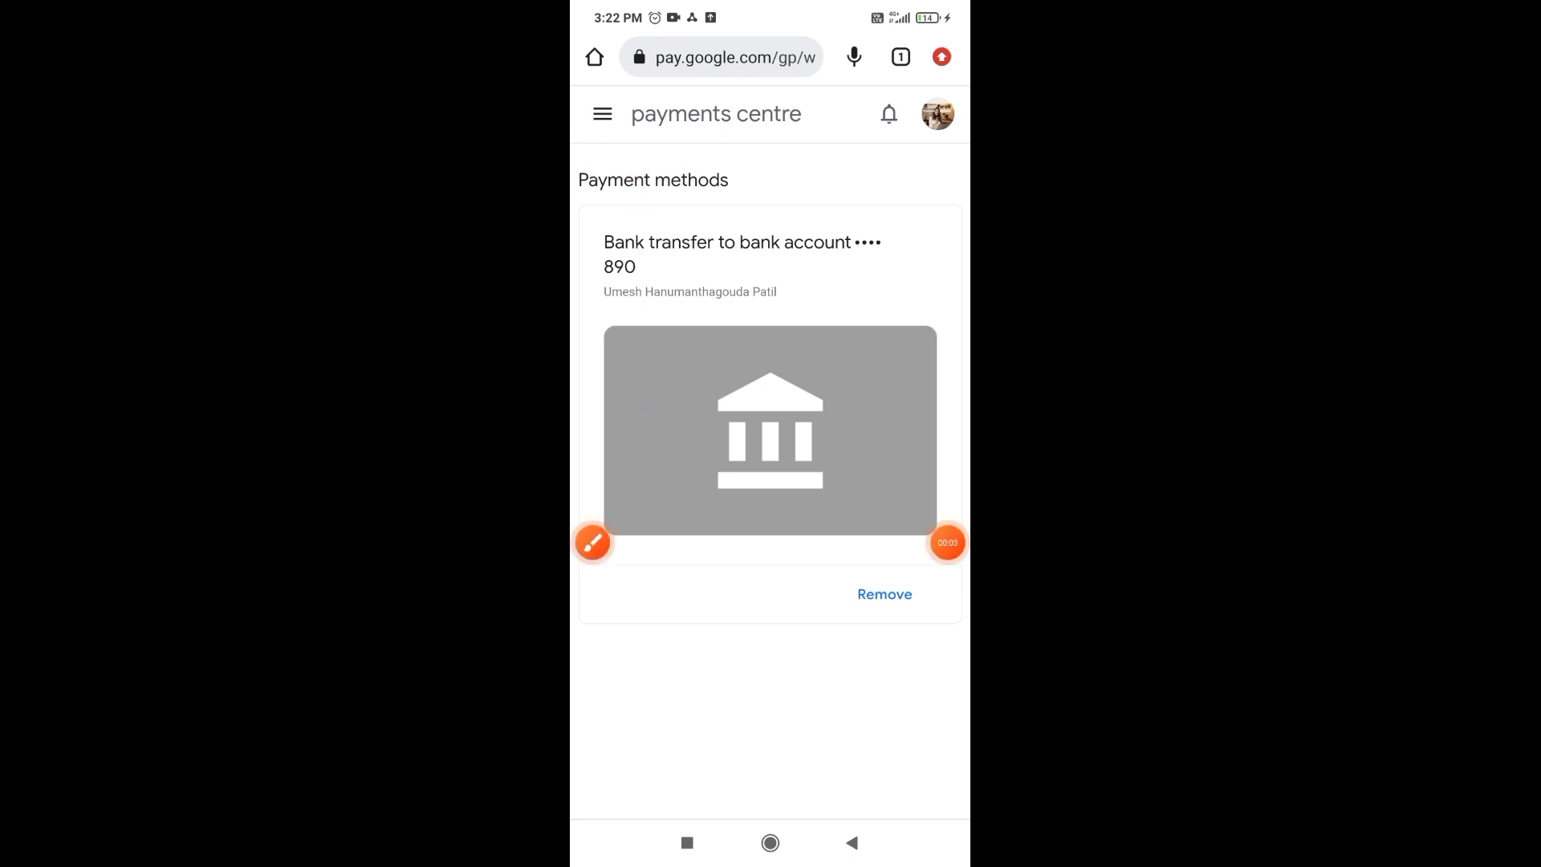
Step: Open Payments Centre settings from the menu and start a new payments profile
click(603, 114)
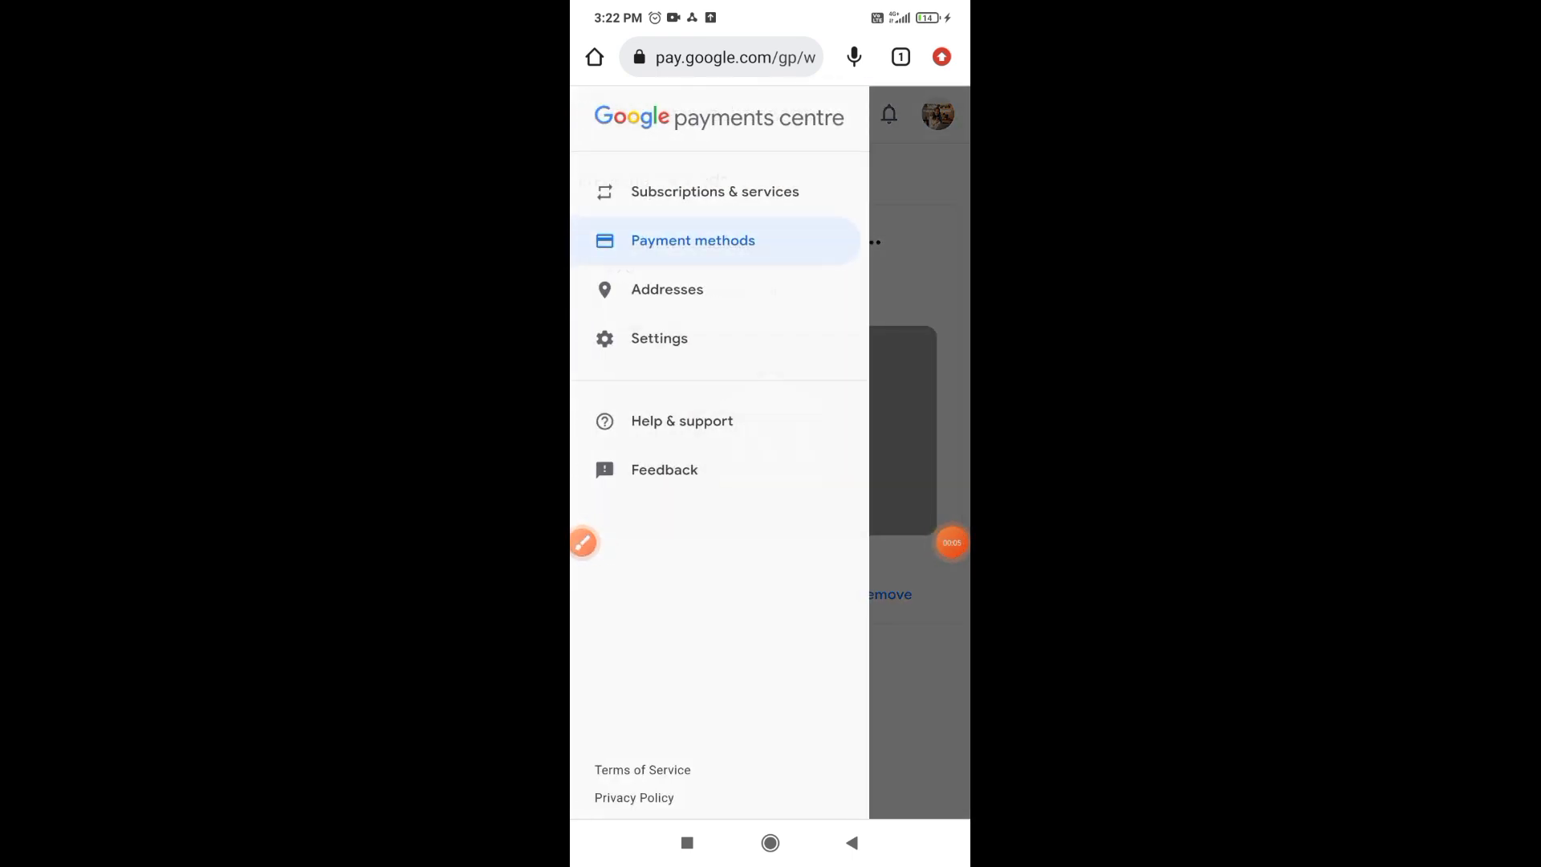
click(583, 542)
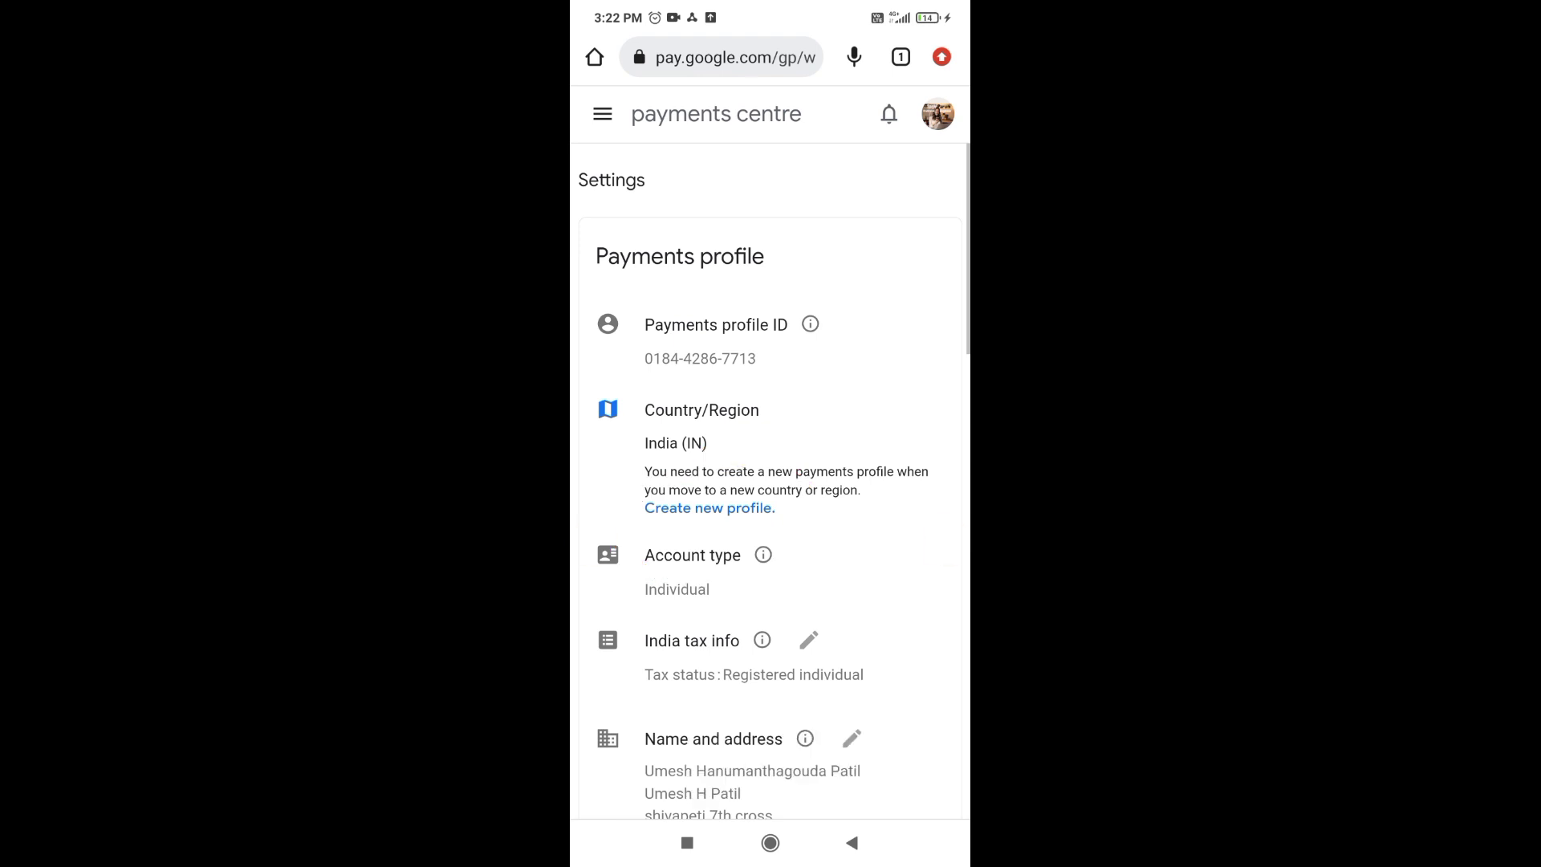
click(708, 508)
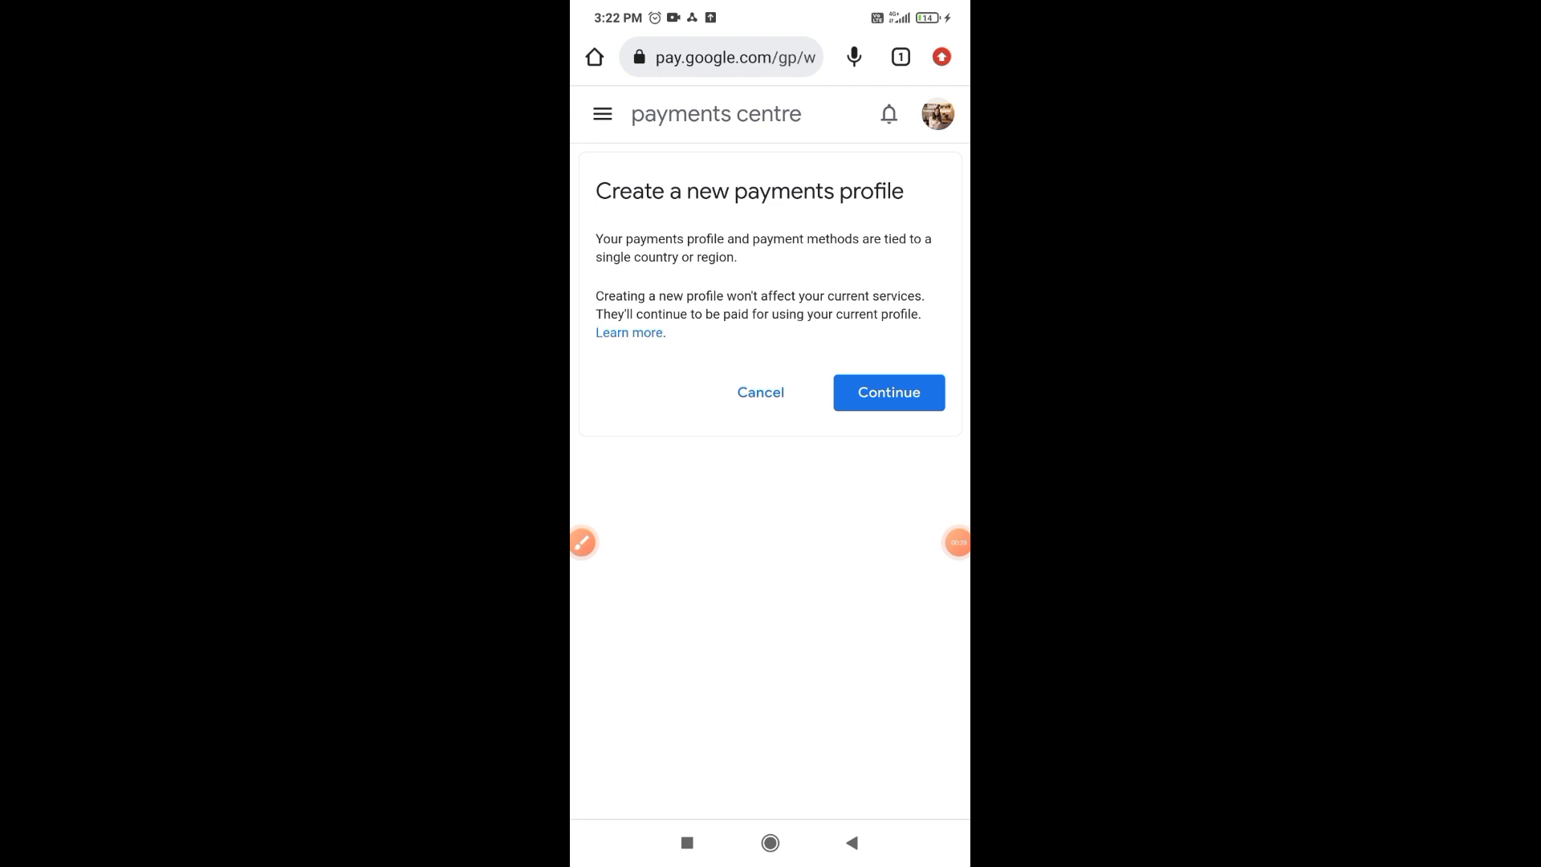
Step: Confirm creating the new profile to reach the country or region choice
click(888, 392)
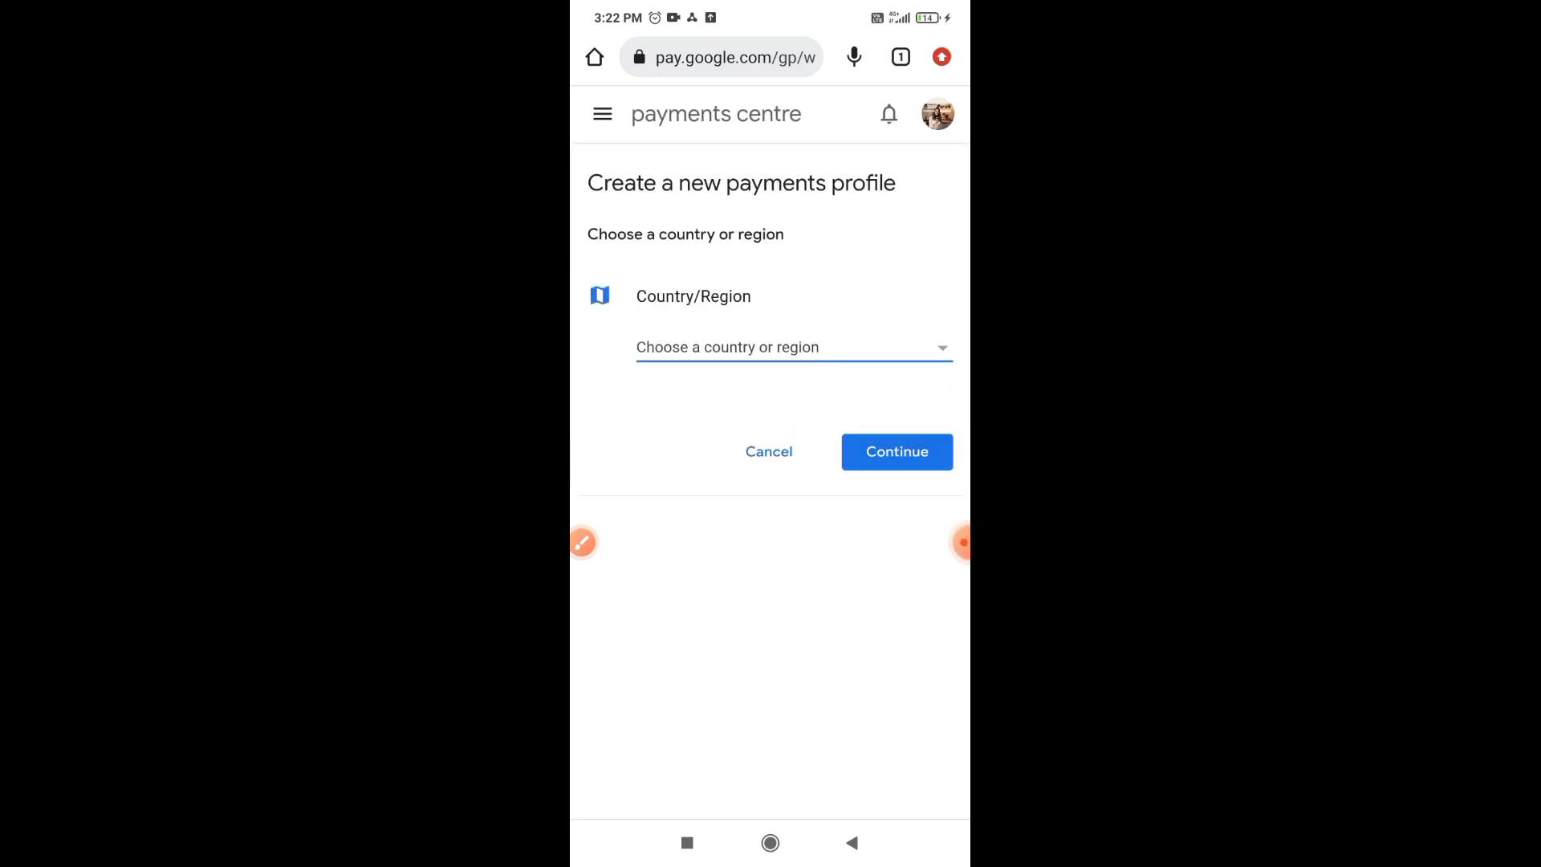
Step: Select India (IN) as the country or region and continue to customer info
click(791, 346)
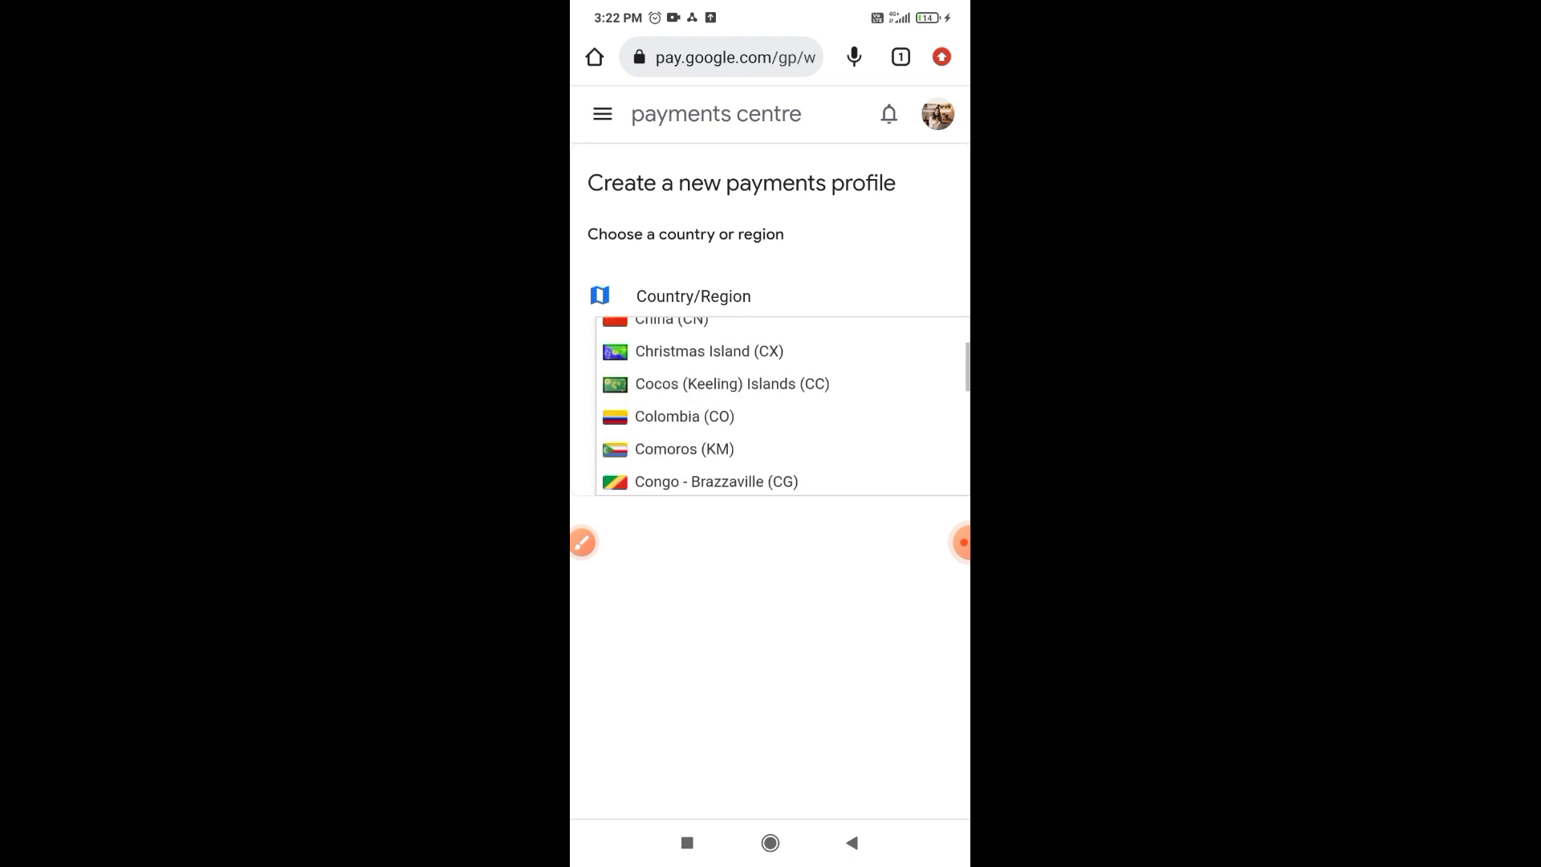
scroll(down, 3)
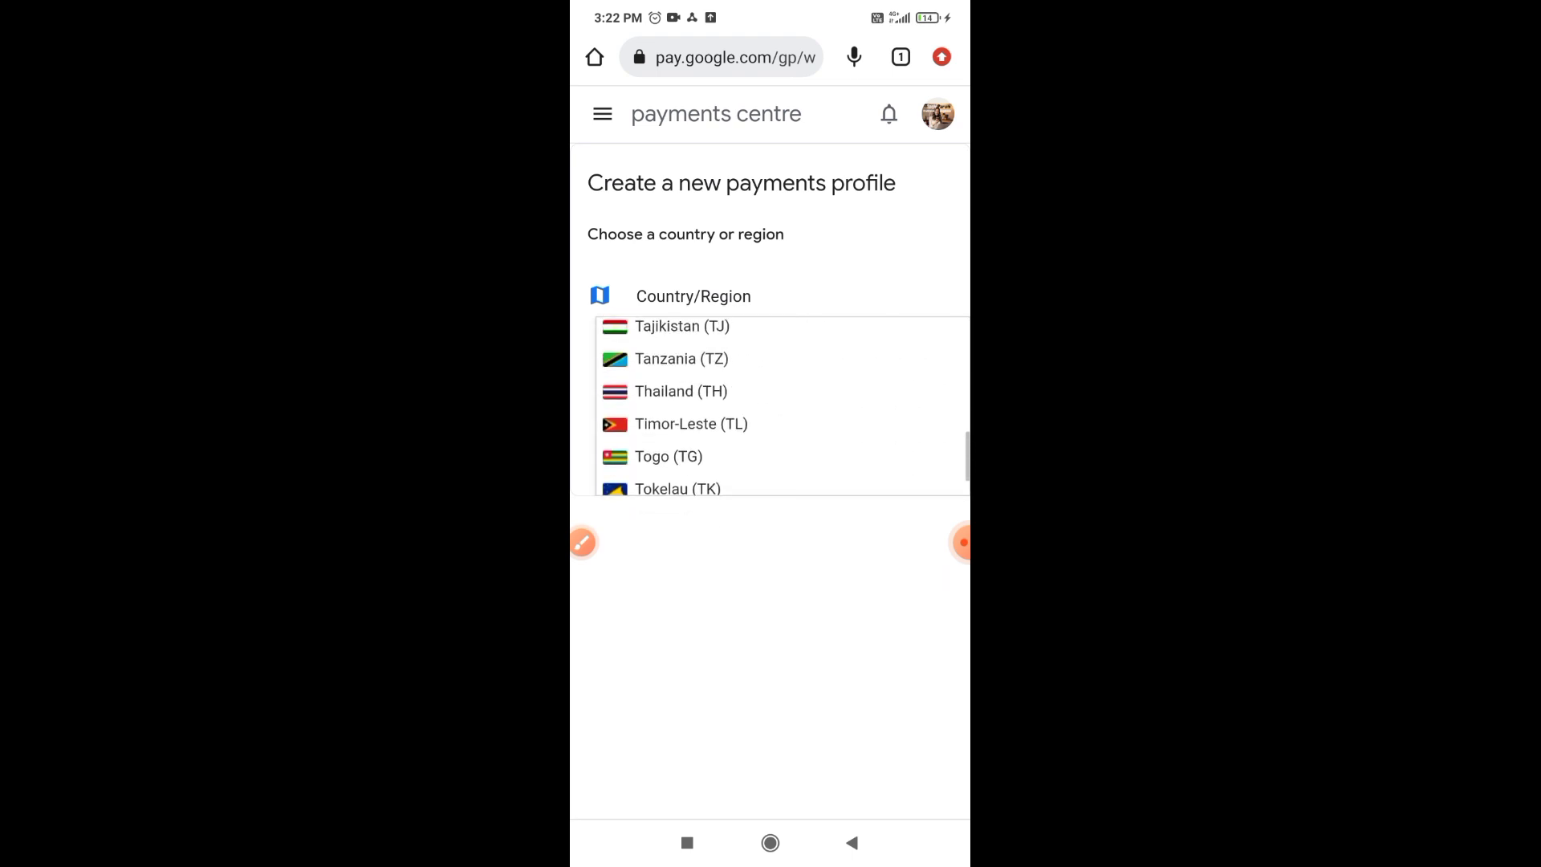
scroll(up, 3)
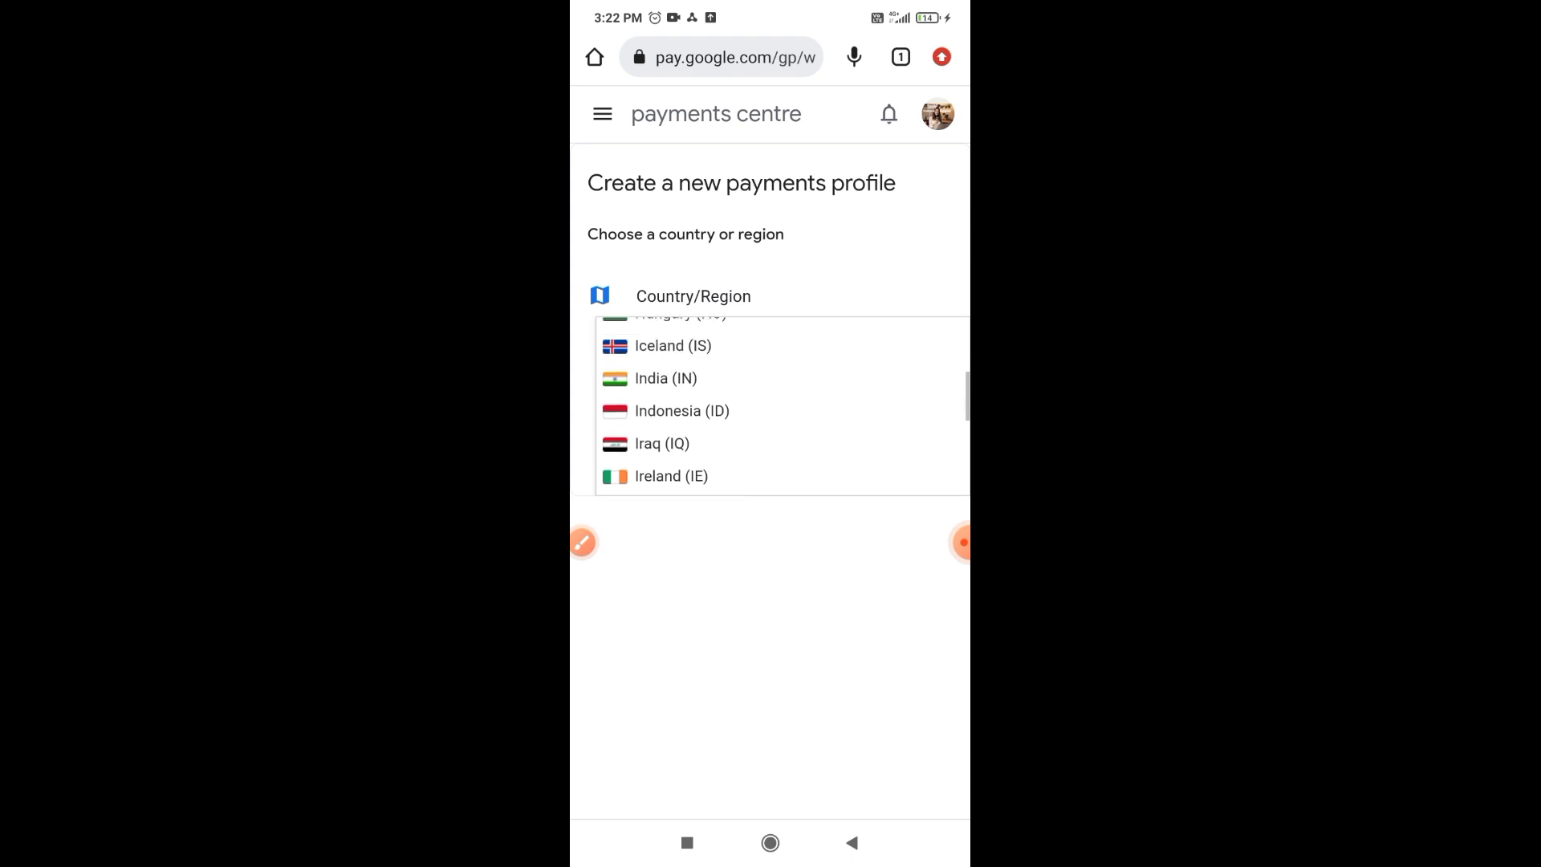
click(665, 378)
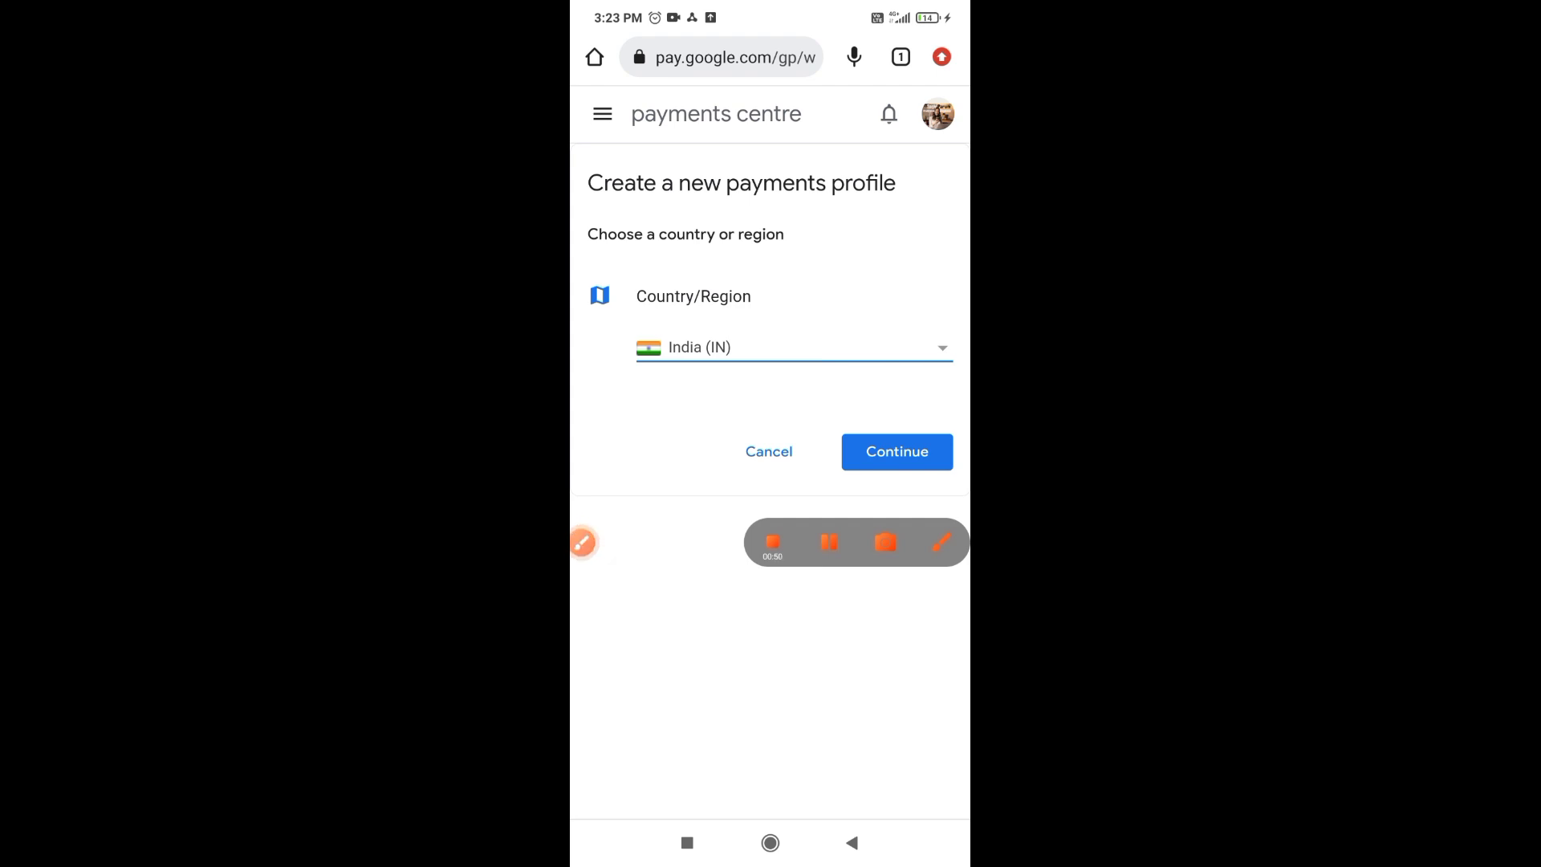
click(896, 451)
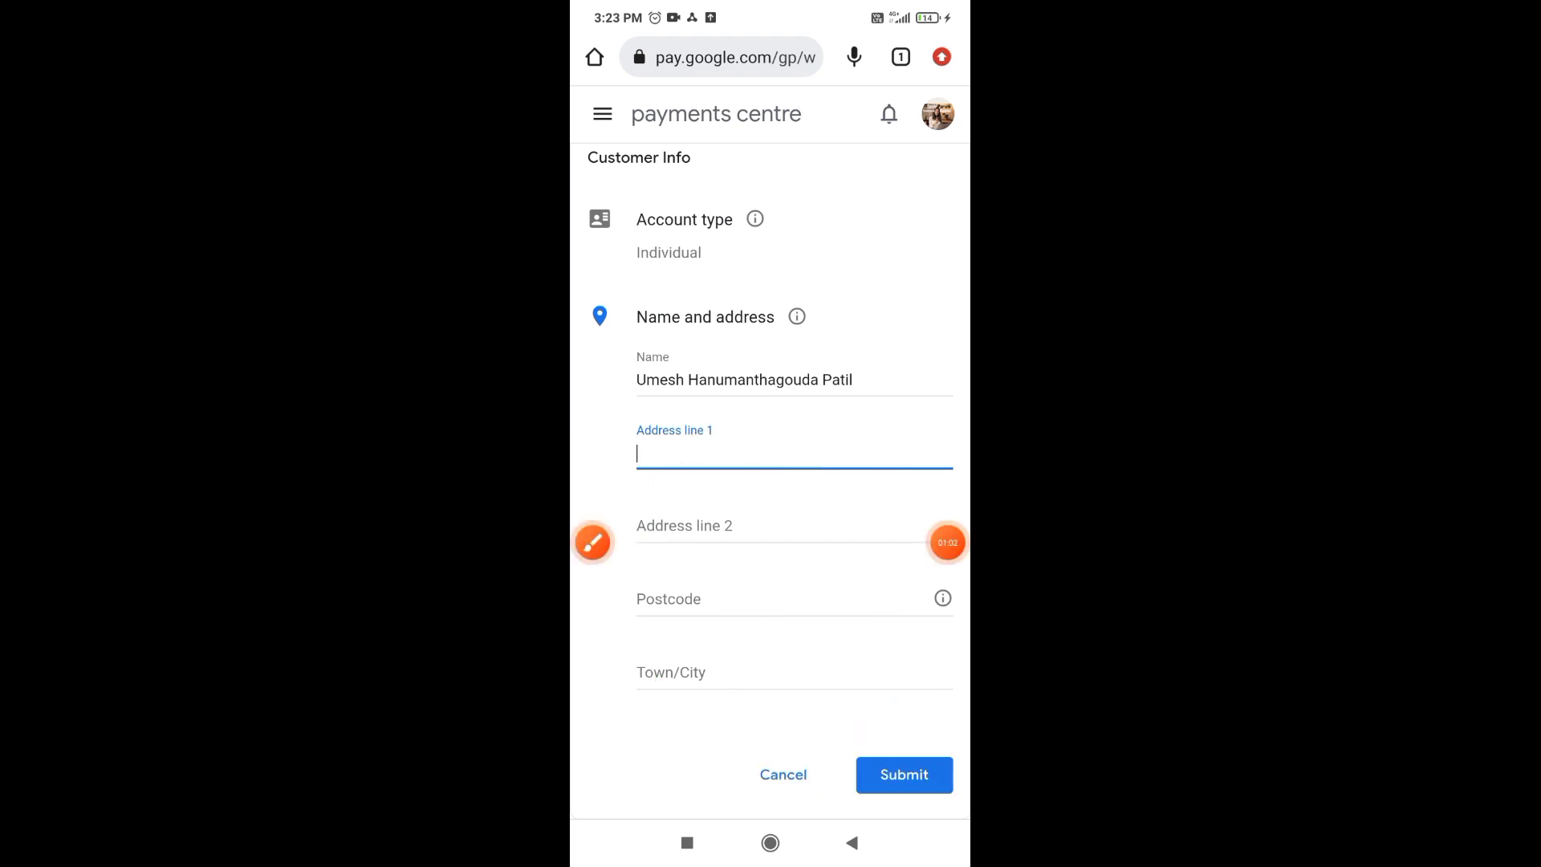
Step: Begin entering the address on the customer info form, typing 'B'
text(B)
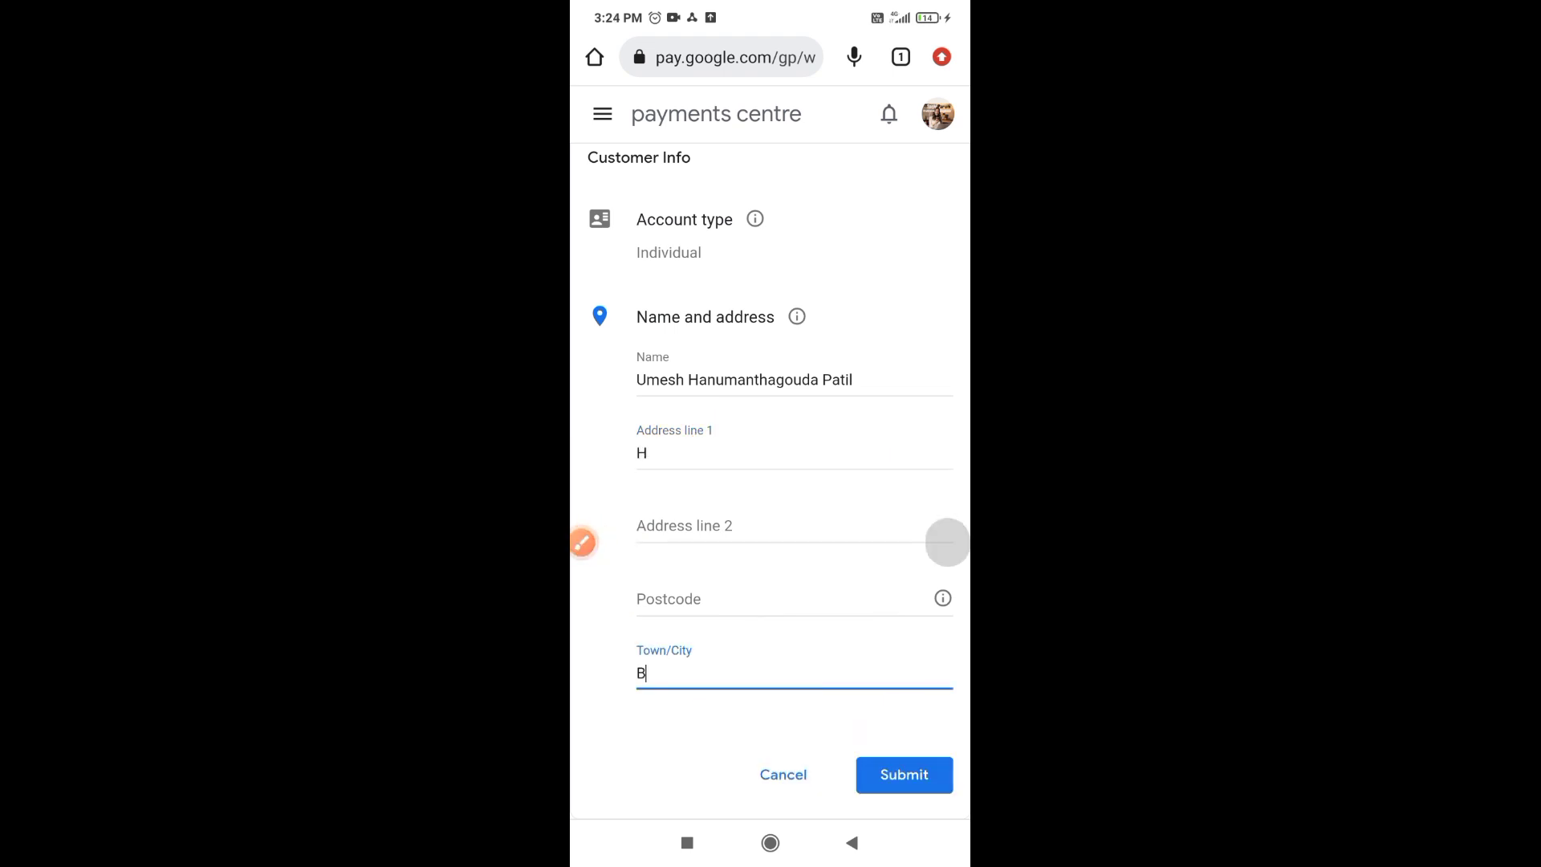